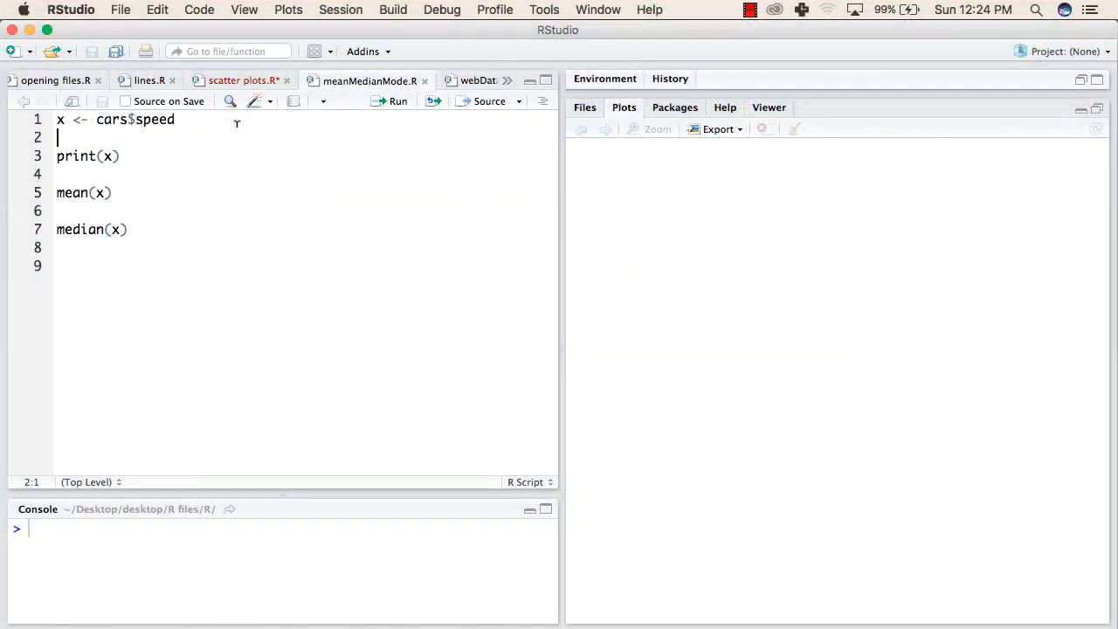
- Run the x <- cars$speed and print lines, listing the cars speed values in the console
{"action": "left_click", "coordinate": [175, 119]}
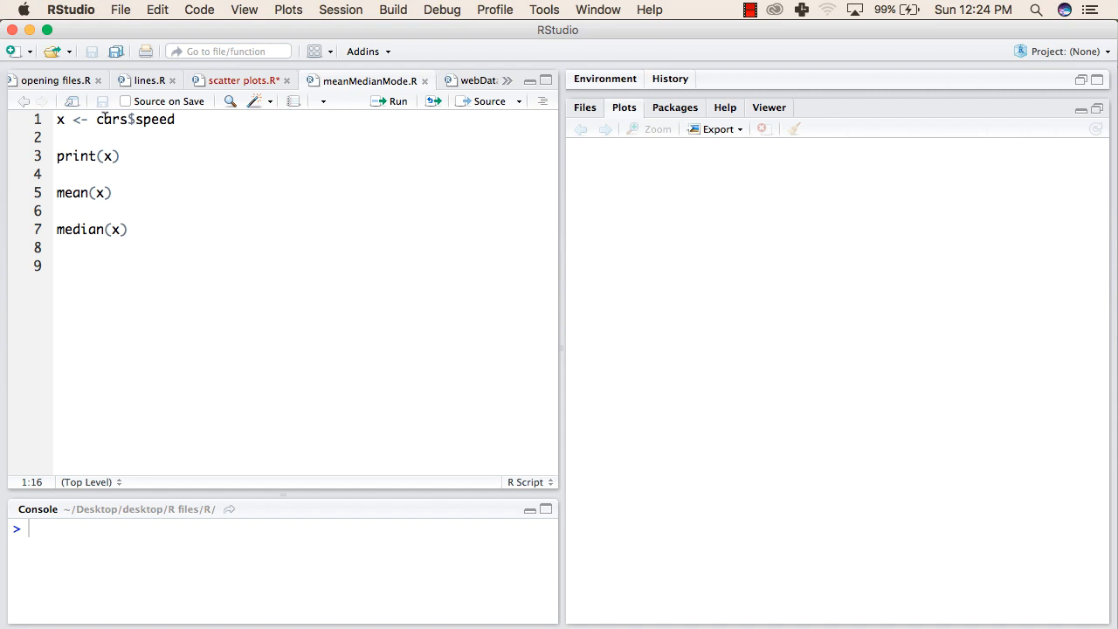
{"action": "double_click", "coordinate": [122, 120]}
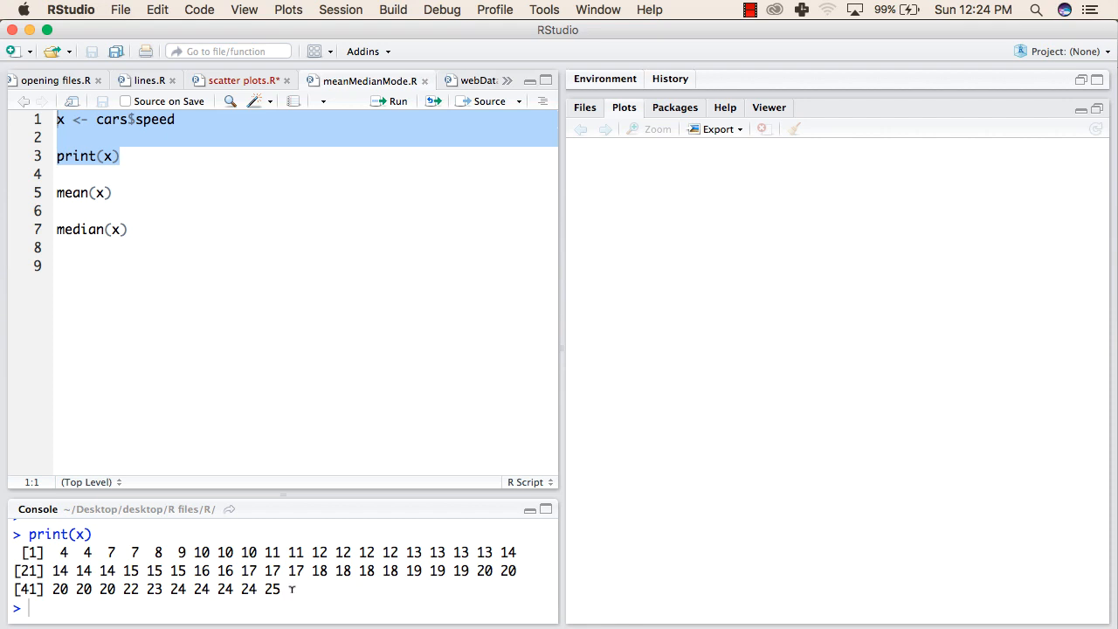
{"action": "mouse_move", "coordinate": [289, 588]}
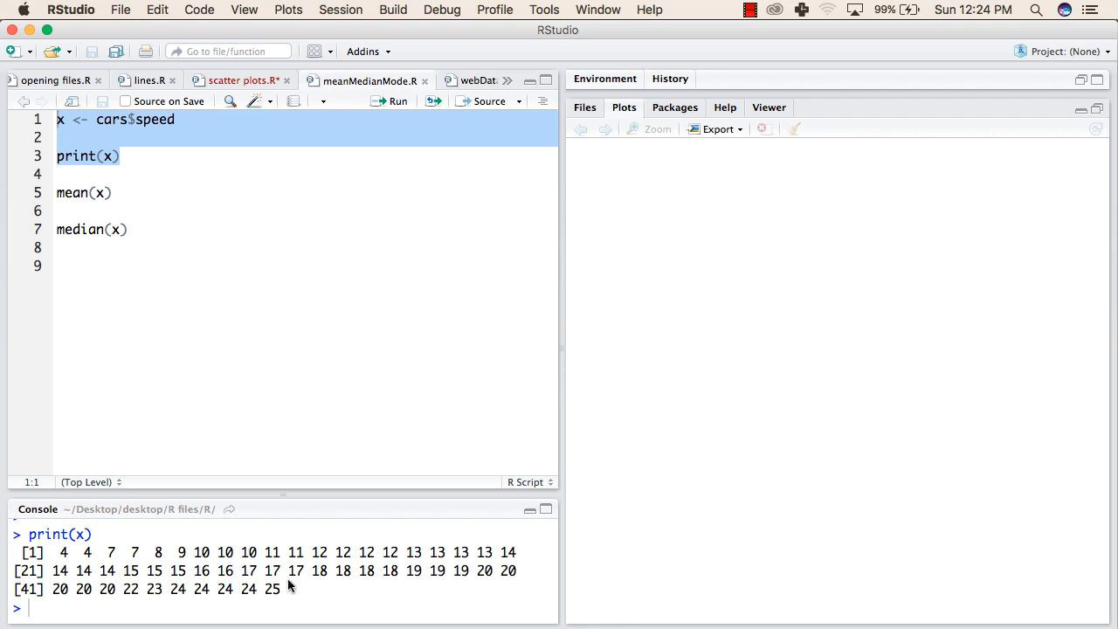
{"action": "left_click", "coordinate": [112, 192]}
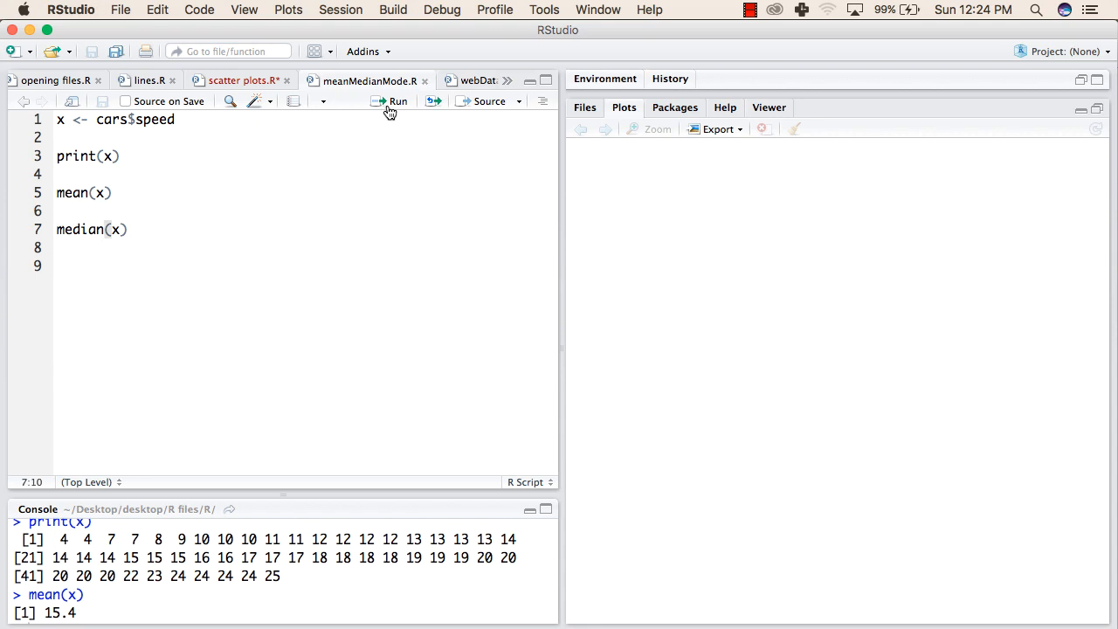
- Run the median(x) line, showing 15 beneath the mean of 15.4
{"action": "left_click", "coordinate": [391, 102]}
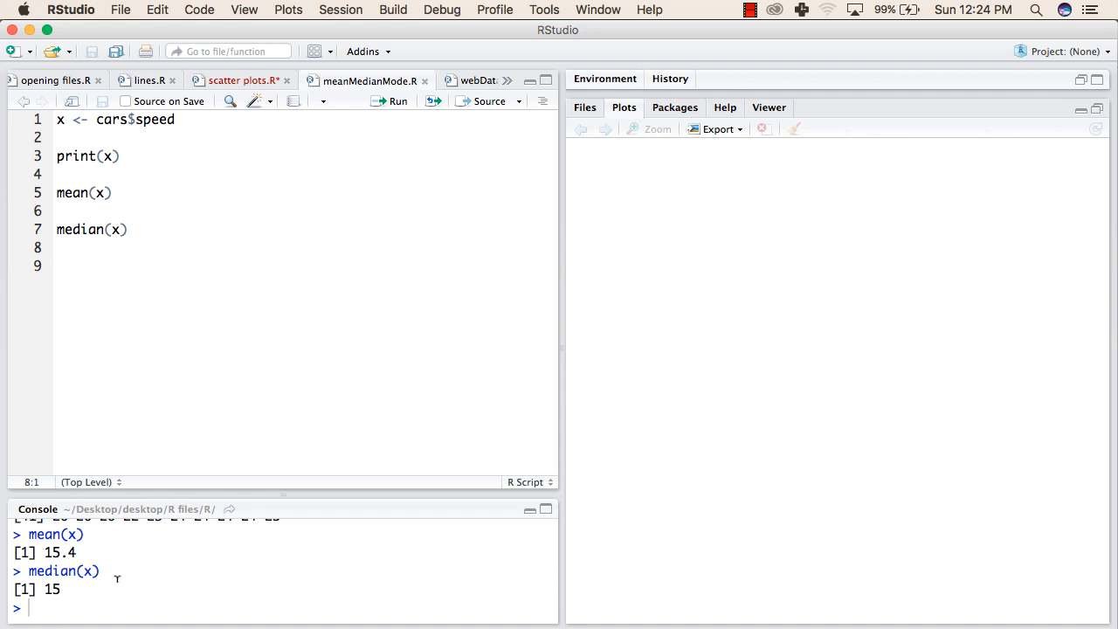